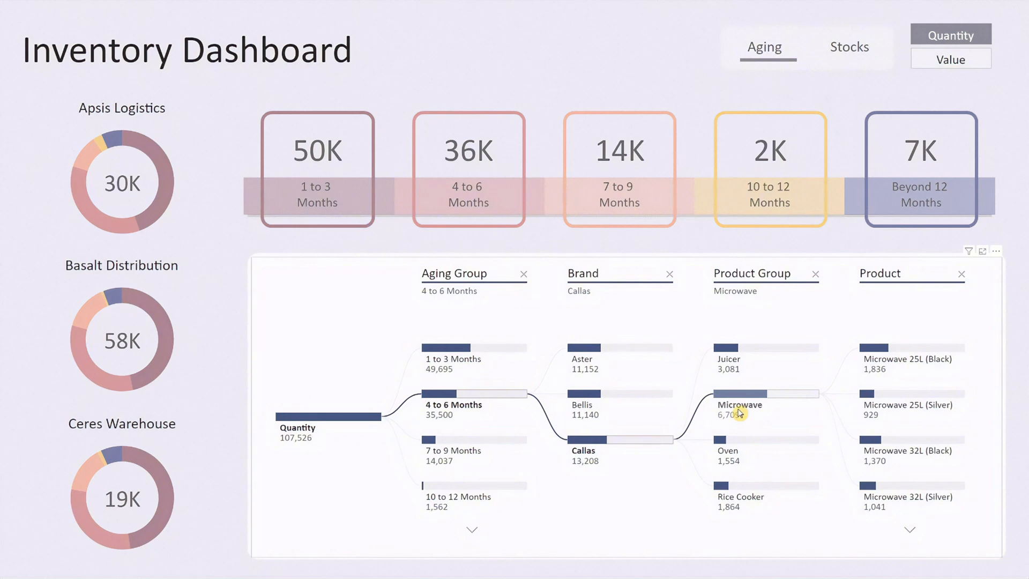
- Switch the Quantity/Value slicer to Value so the dashboard totals $114,868,195
{"action": "left_click", "coordinate": [951, 59]}
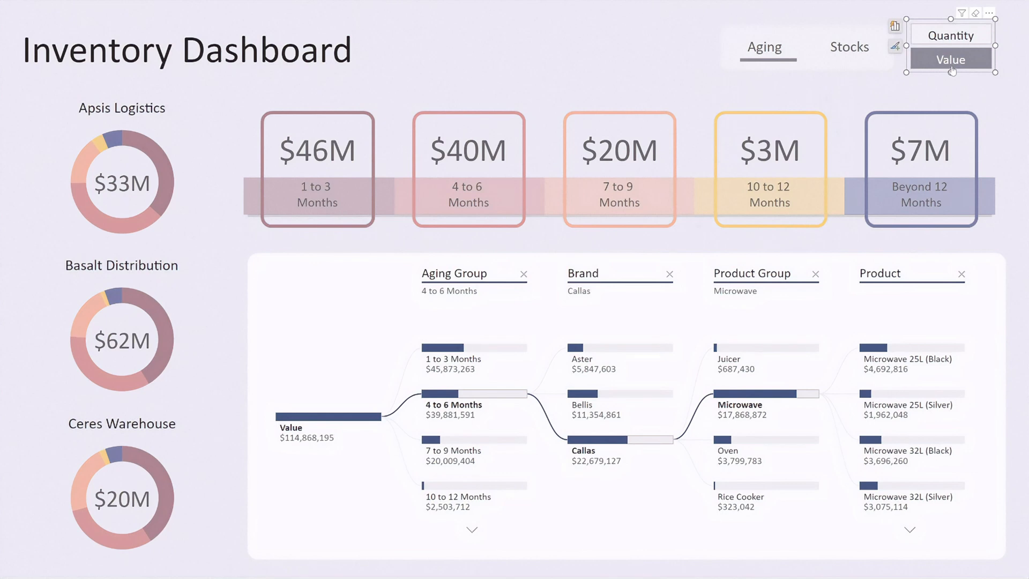
{"action": "left_click", "coordinate": [848, 47]}
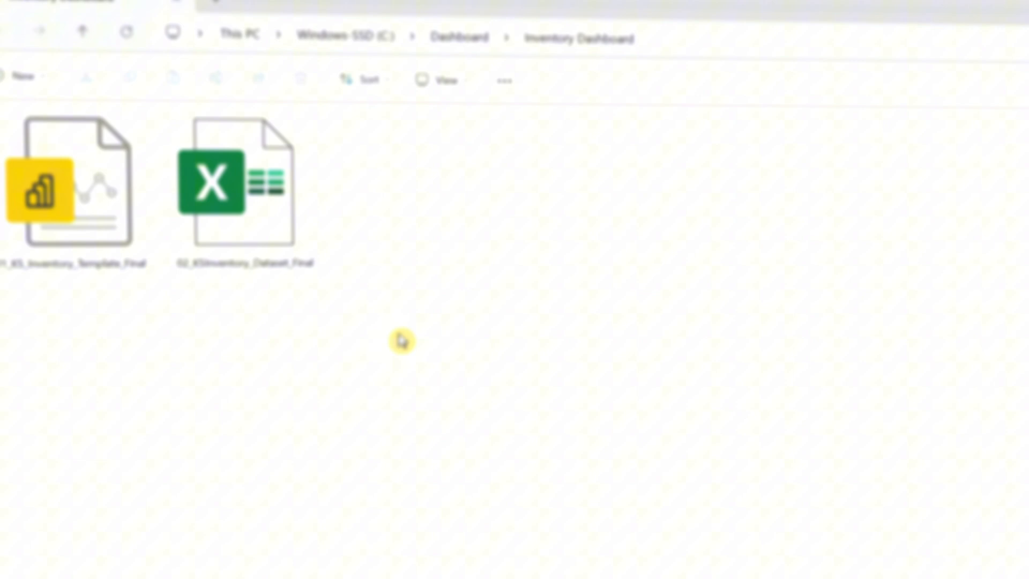
- Select the 01_KS_Inventory_Template_Final Power BI file in the Inventory Dashboard folder
{"action": "left_click", "coordinate": [83, 190]}
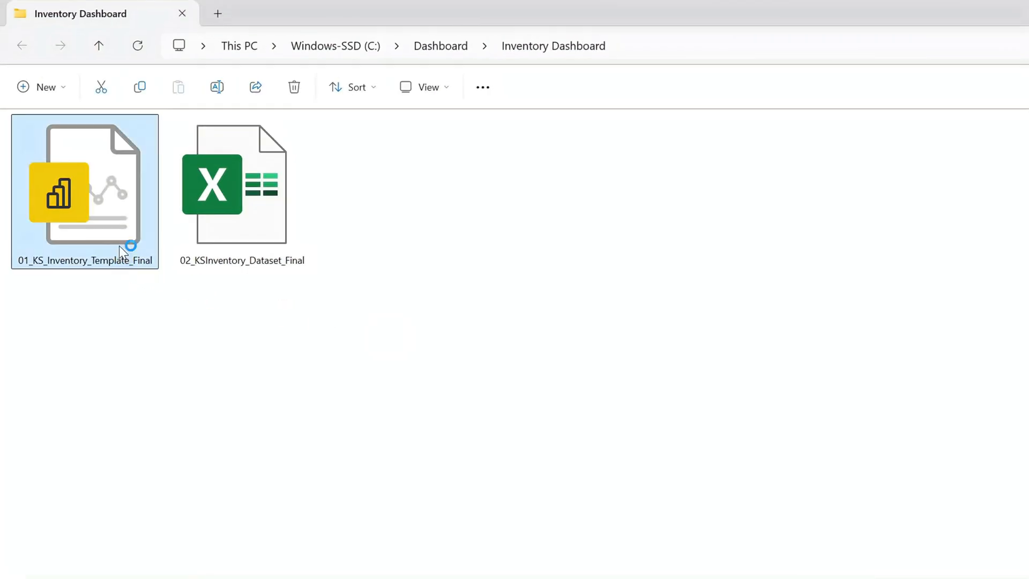